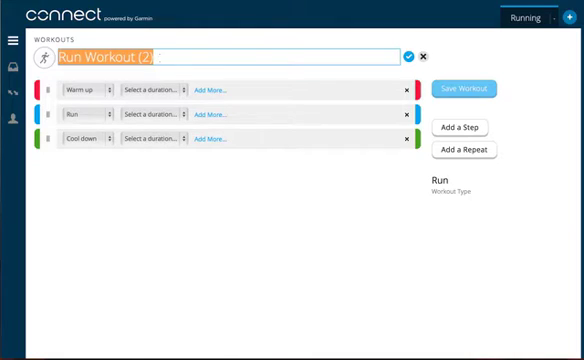
Rename the new run workout to "5 X 8' Easy Run"
type("5 X 8' Conversational Pac")
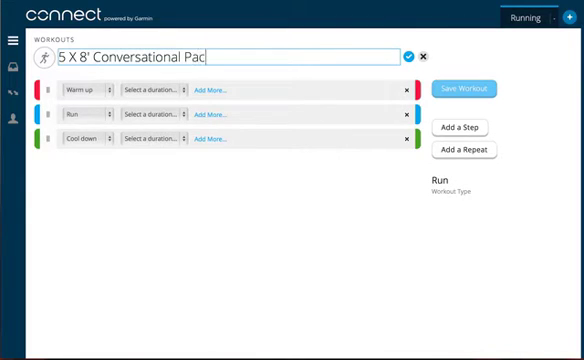
type("e")
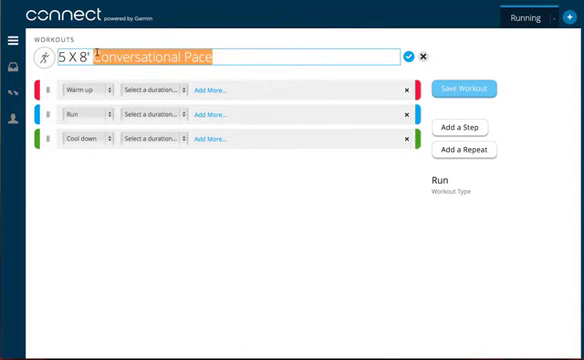
type("Easy Run")
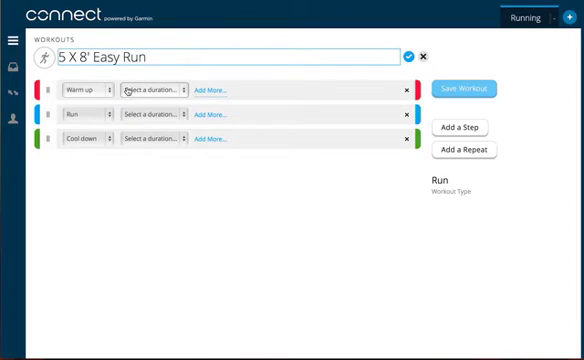
Set the warm-up to a 10:00 duration and add a repeat block of run/recover steps
left_click(150, 88)
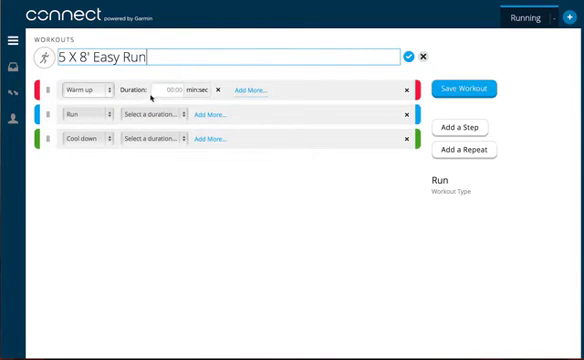
type("10:00")
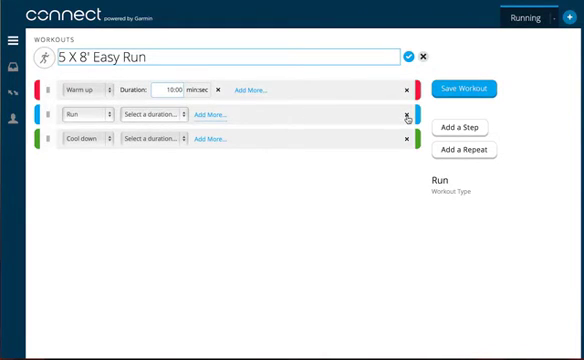
left_click(406, 114)
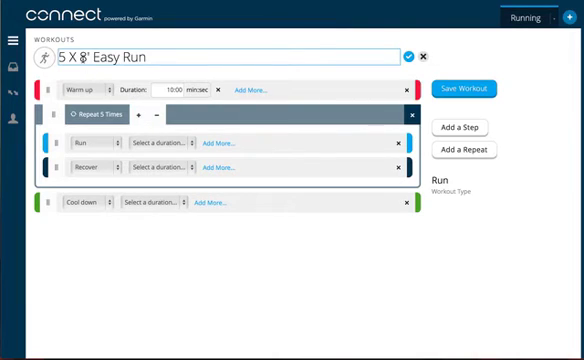
Set the repeated run step to an 8:00 duration and the cool-down to 5:00
left_click(160, 146)
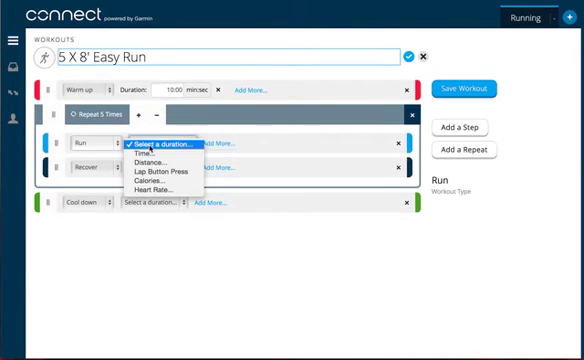
left_click(132, 154)
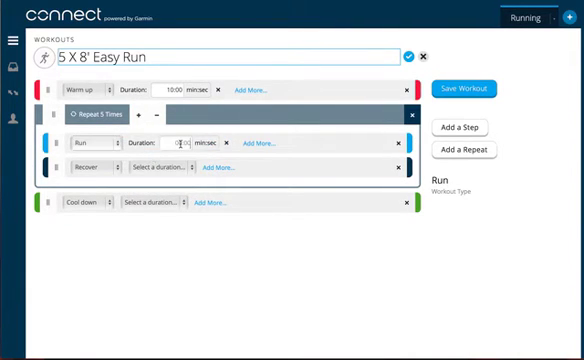
type("8:00")
type("1:00")
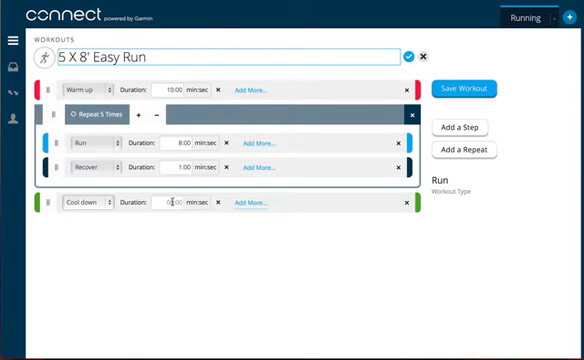
type("5:00")
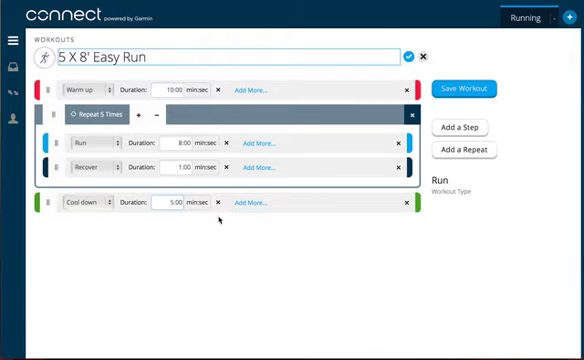
mouse_move(468, 88)
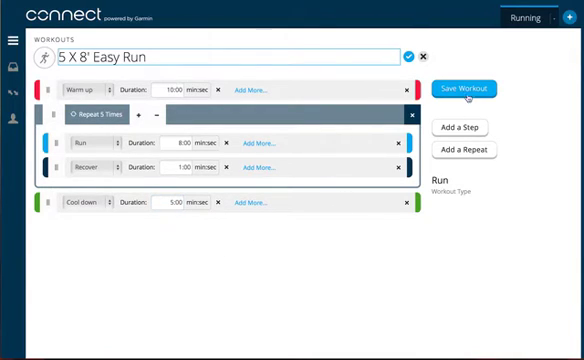
Save the 5 X 8' Easy Run workout and start sending it to a device
left_click(466, 88)
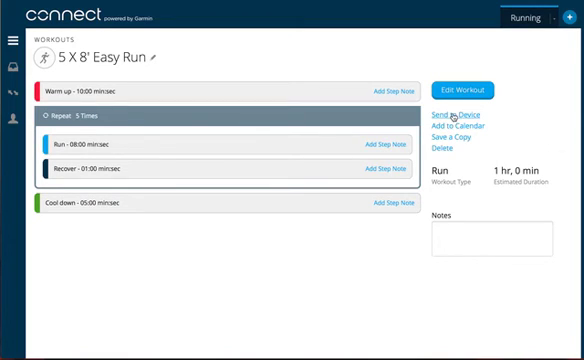
left_click(450, 96)
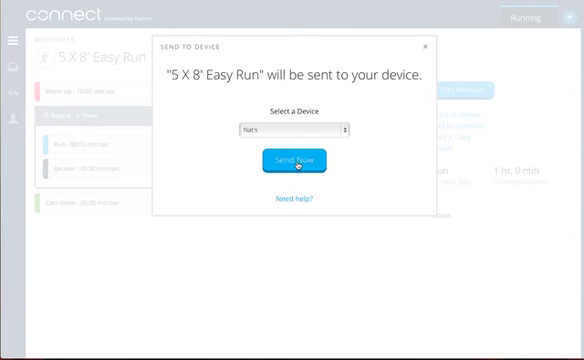
Confirm sending the workout to the chosen watch, launching Garmin Express
left_click(292, 128)
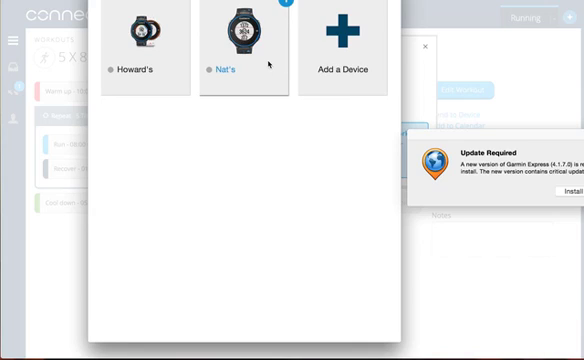
mouse_move(284, 192)
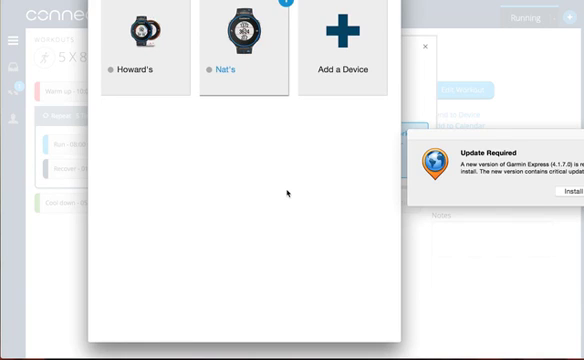
mouse_move(348, 136)
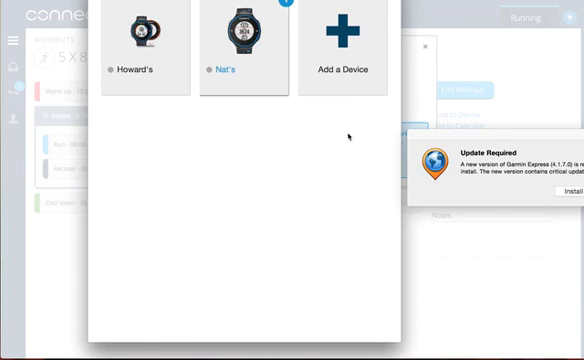